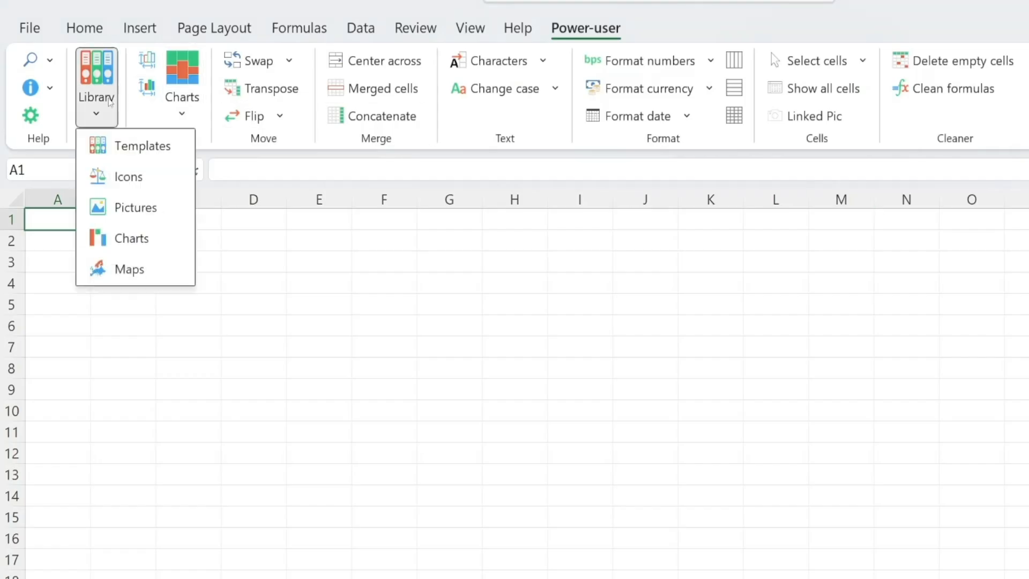
Step: Insert the apple icon from the Power-user Icons library, preview Charts, then select the Revenue column
click(143, 144)
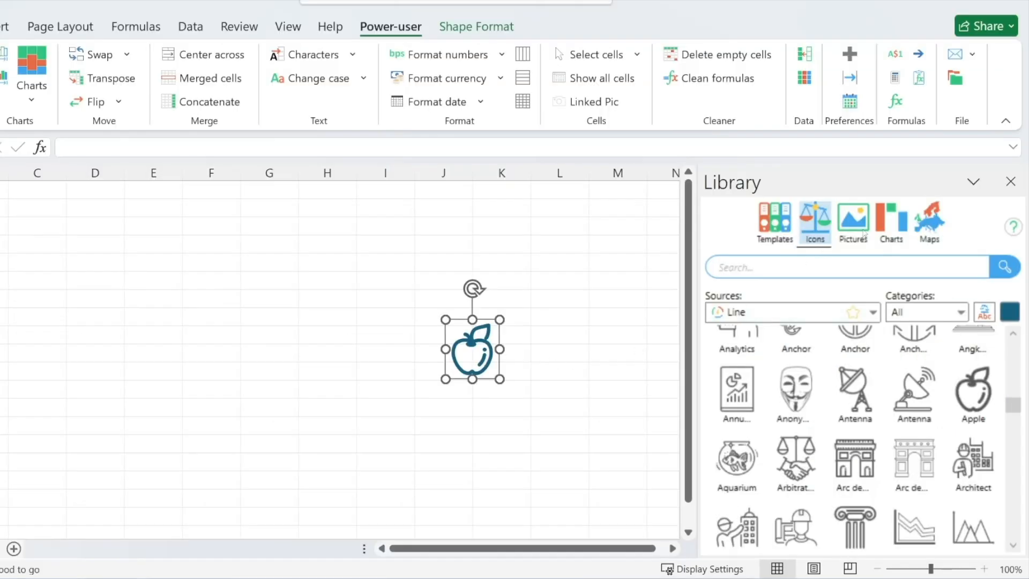
click(890, 219)
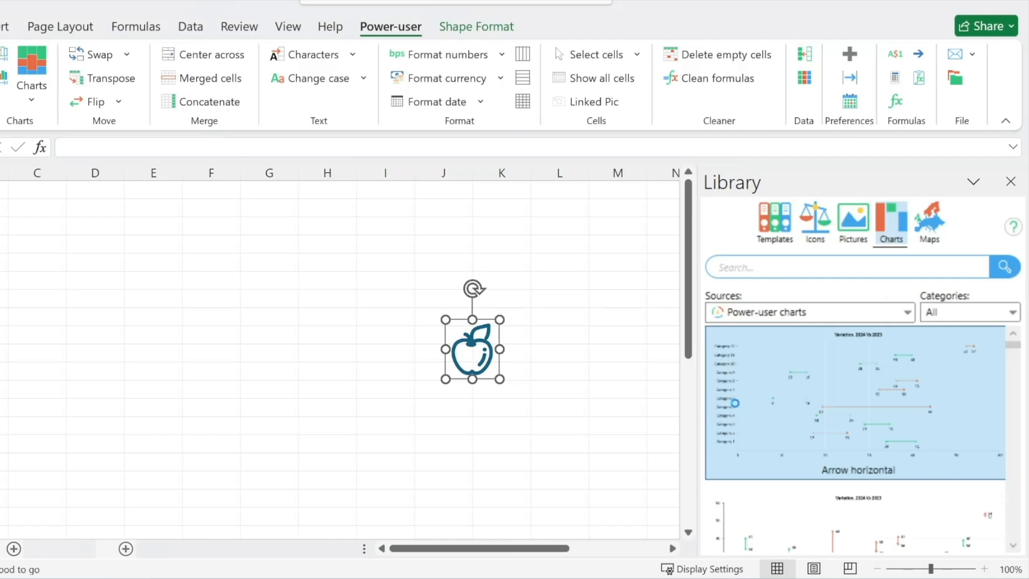
double_click(854, 403)
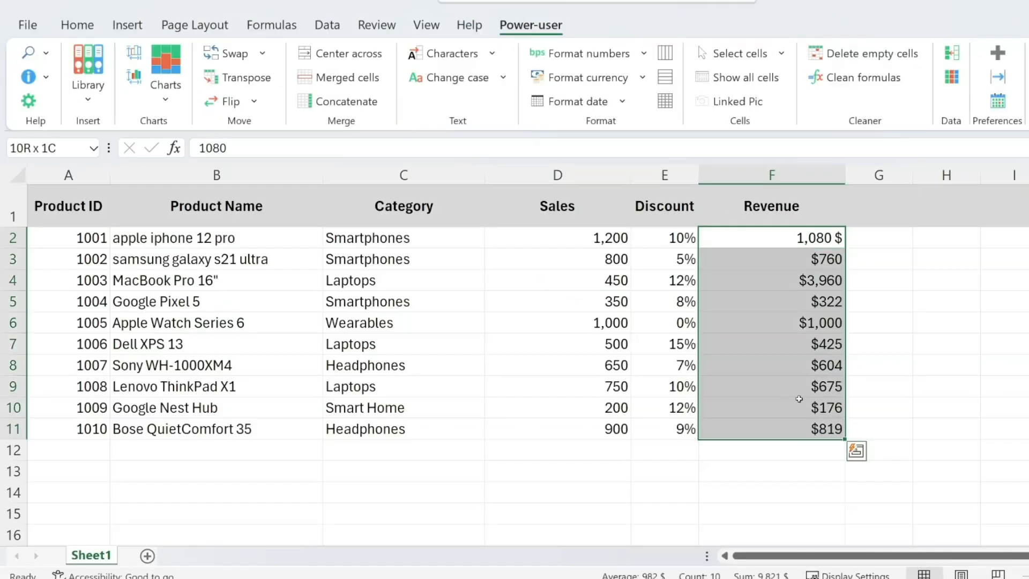
click(215, 238)
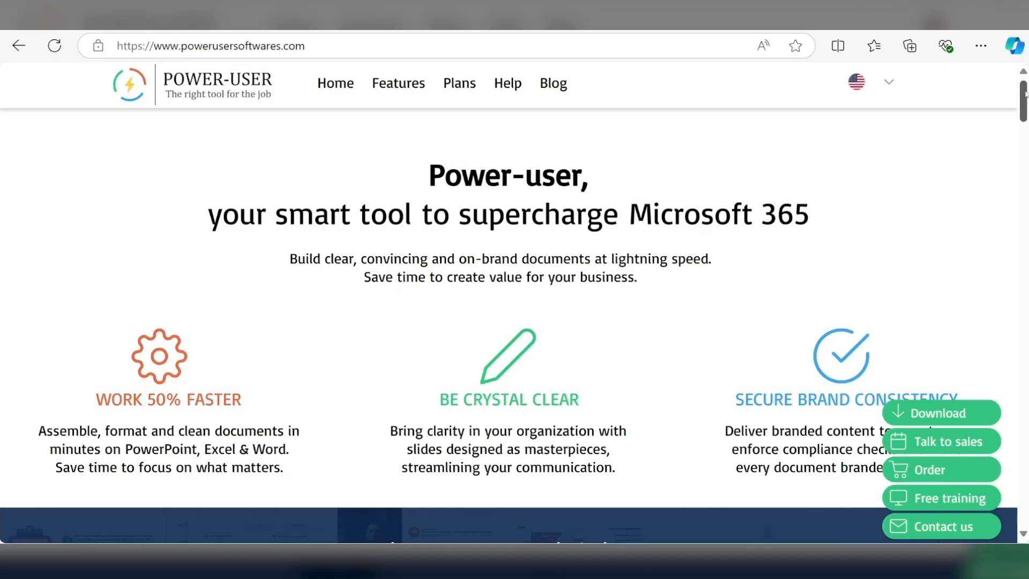
Step: Scroll the powerusersoftwares.com homepage down past the video to Key Features
scroll(down, 3)
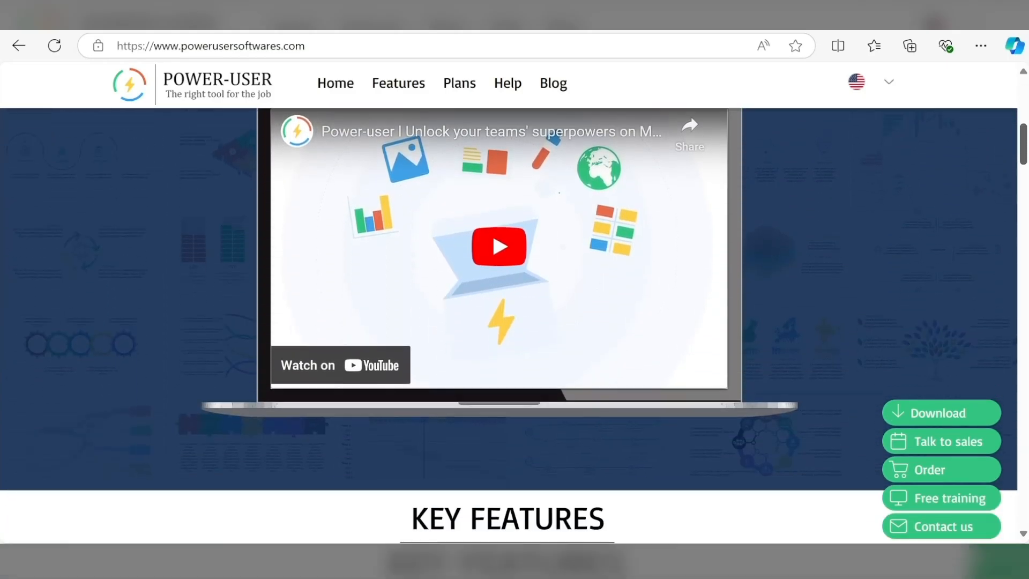
scroll(down, 3)
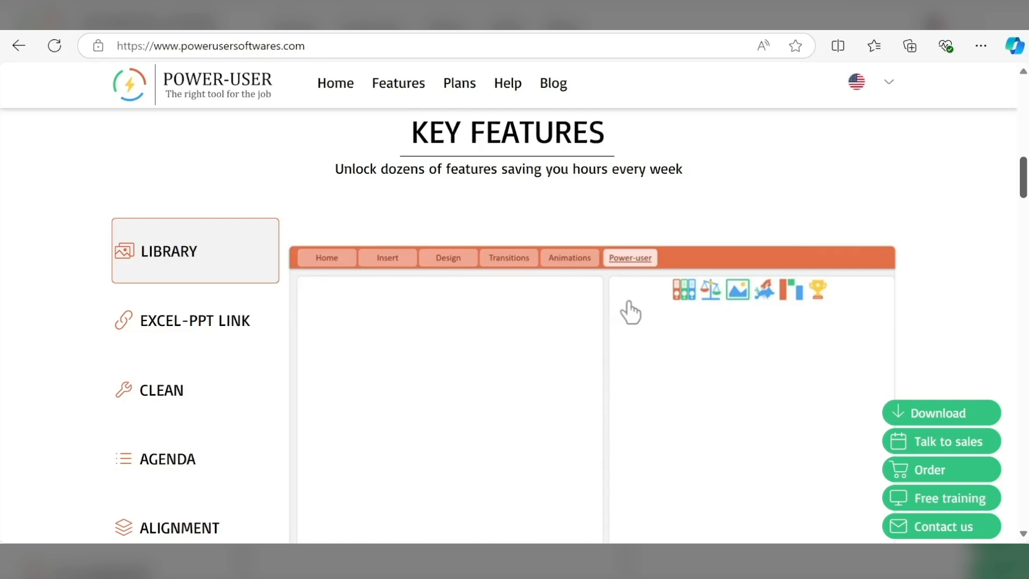
scroll(down, 3)
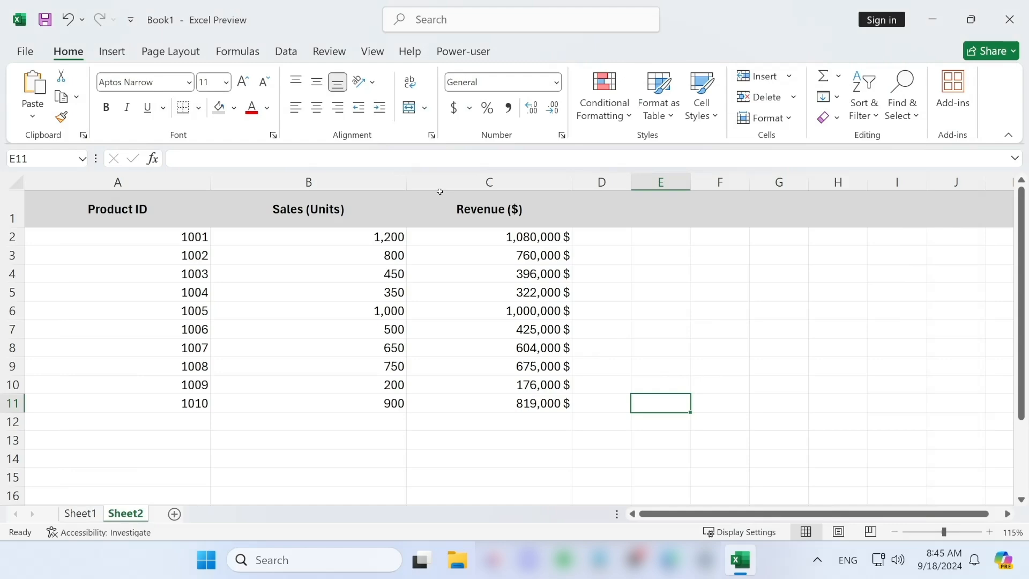
Step: From the Data ribbon, launch Data Analysis and choose Moving Average for the Revenue range
click(285, 52)
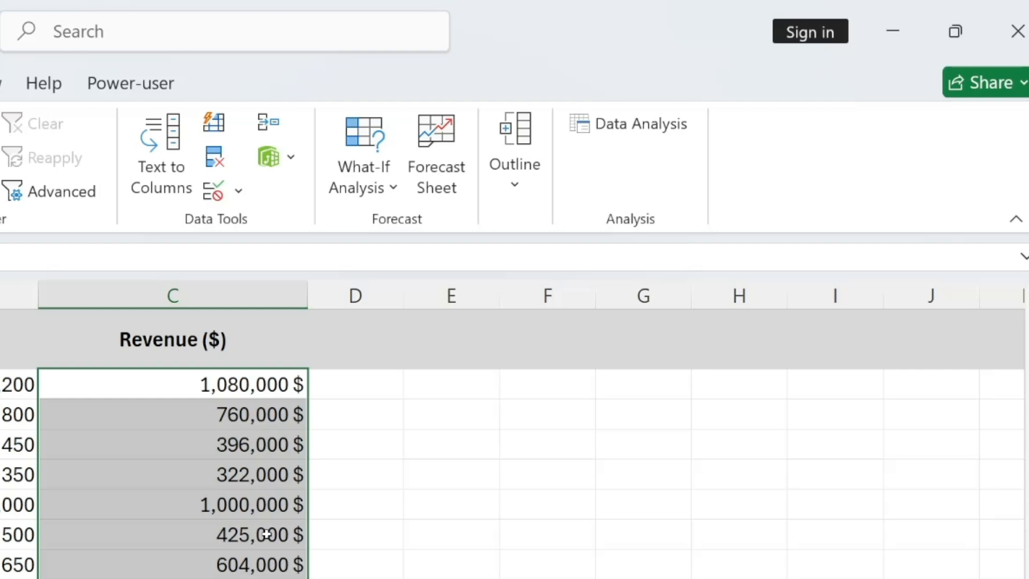
click(629, 124)
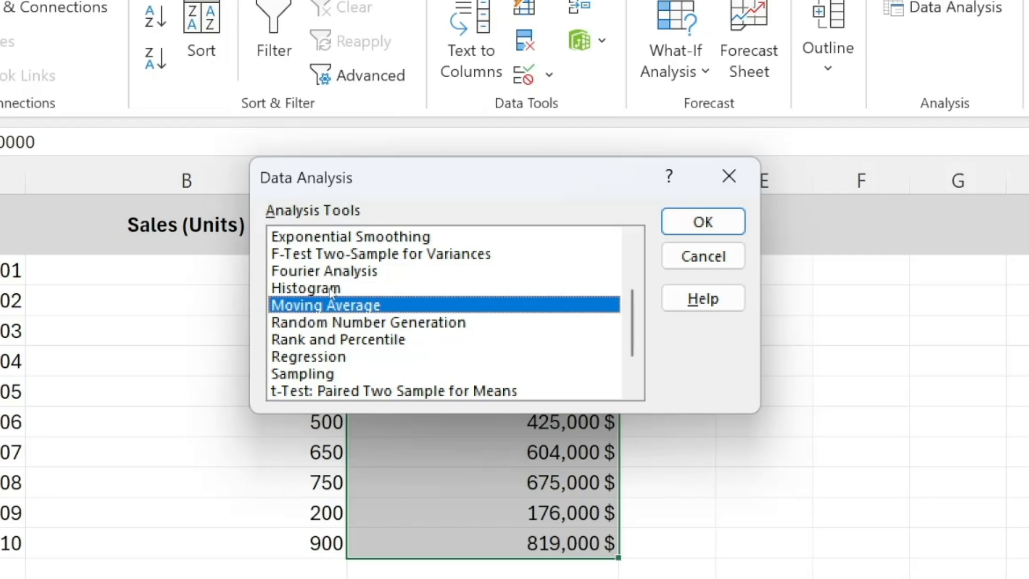
click(701, 256)
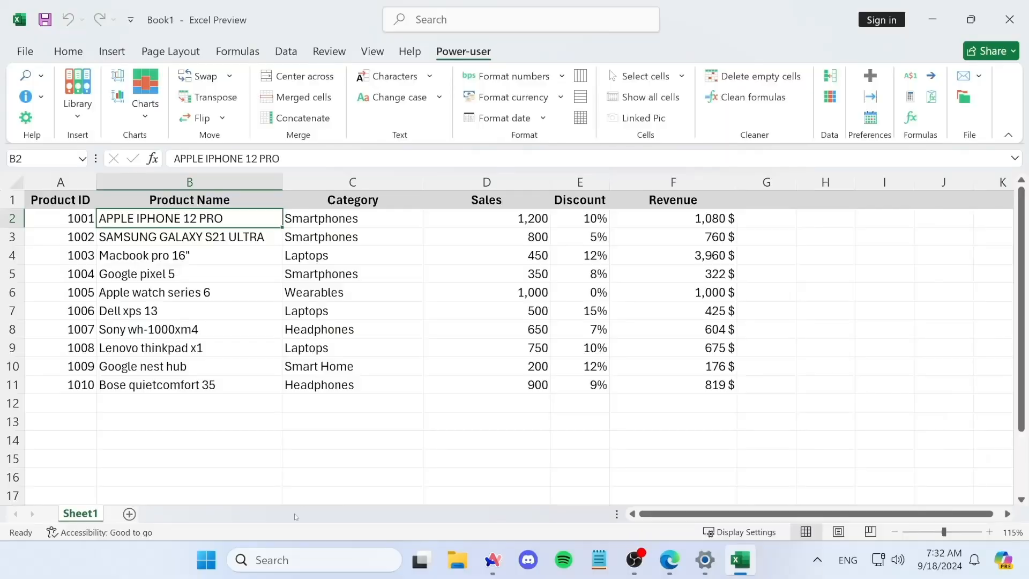
Step: Go through File > Options > Add-ins and tick the Analysis ToolPak checkbox
click(24, 52)
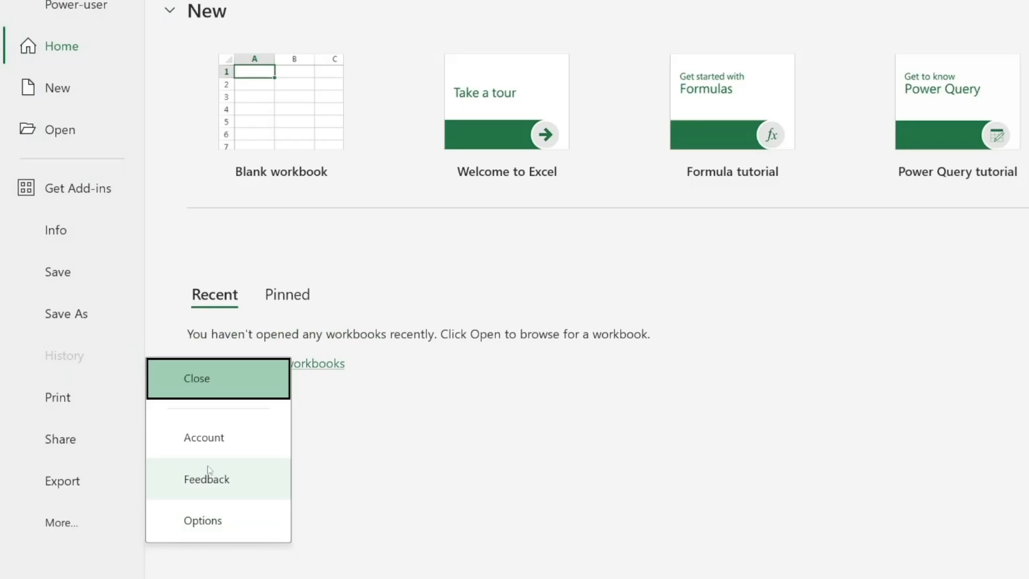
click(202, 520)
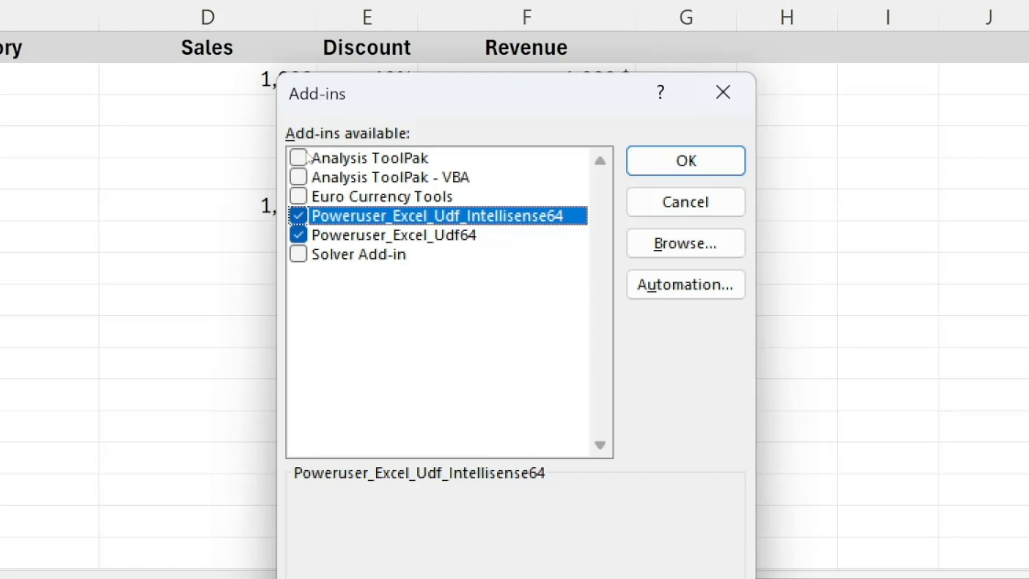
click(372, 158)
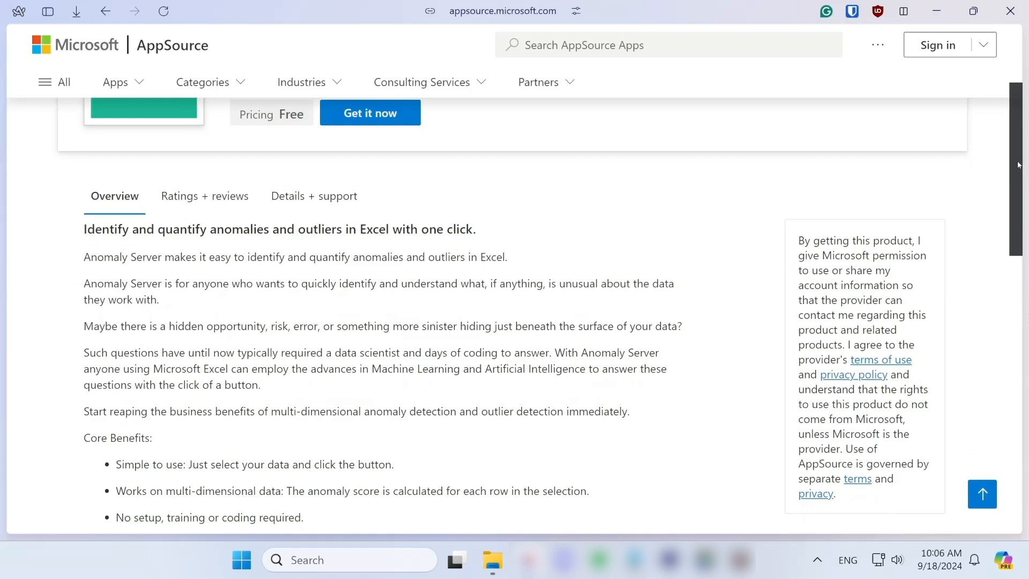
Step: Scroll the Anomaly Server AppSource page and browse its screenshot carousel
scroll(down, 3)
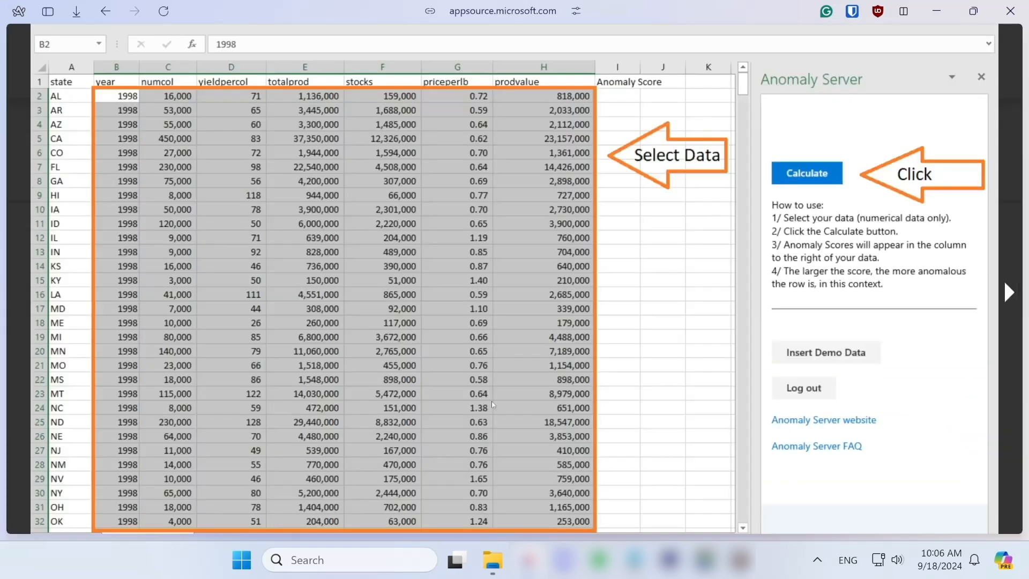
click(806, 172)
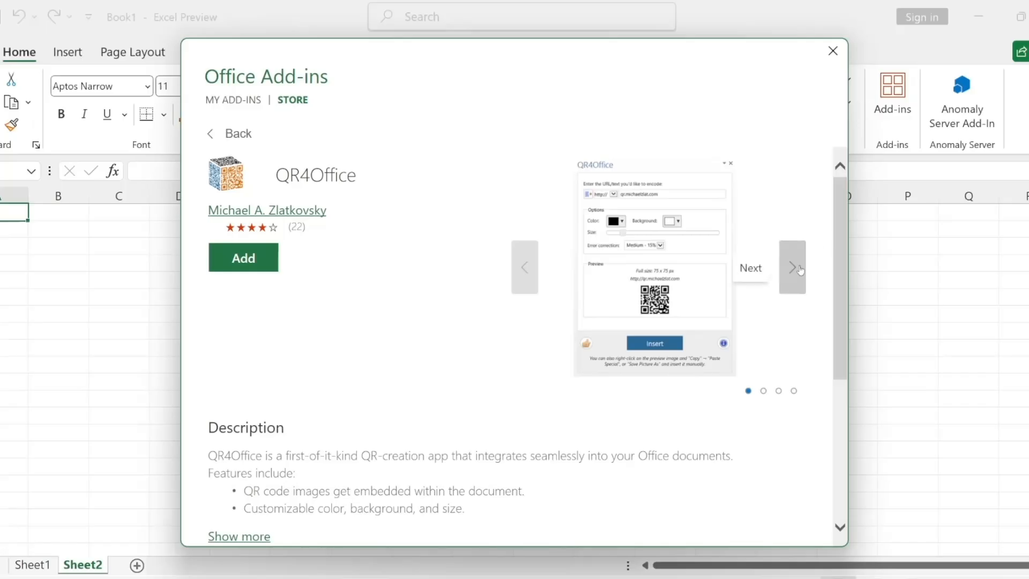
Step: View the remaining QR4Office screenshots and add the add-in to Excel
click(793, 267)
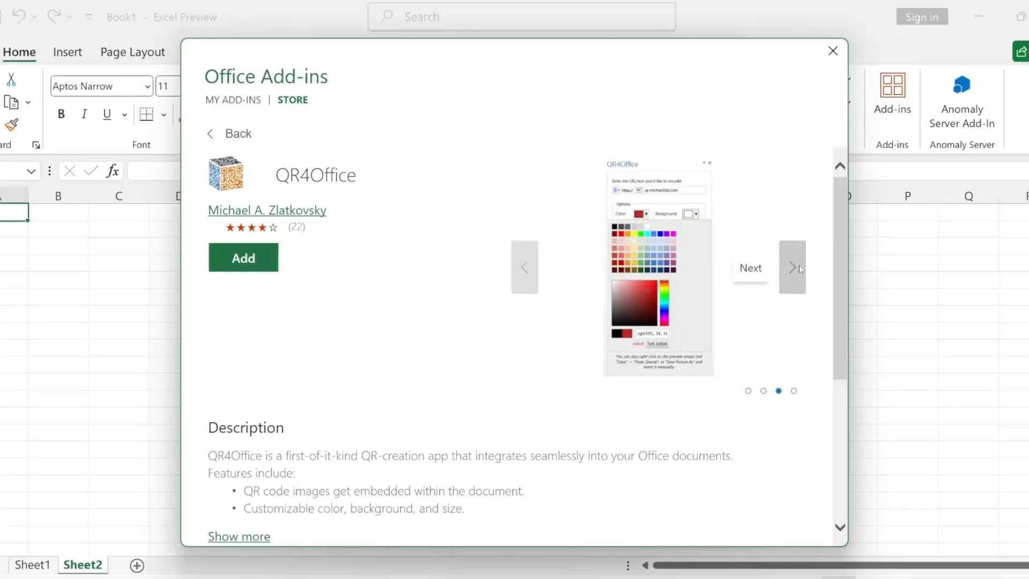
click(792, 267)
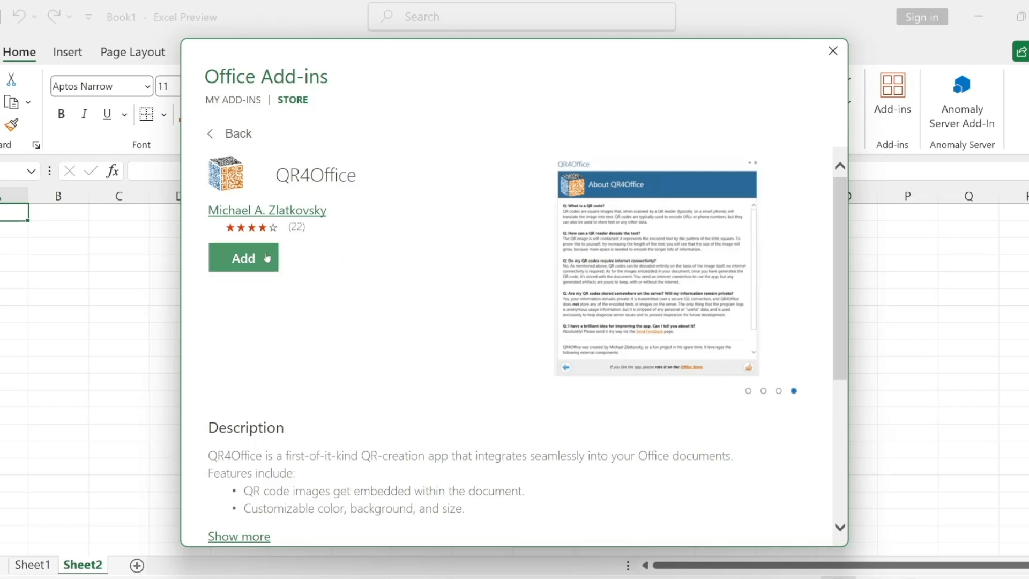
click(244, 256)
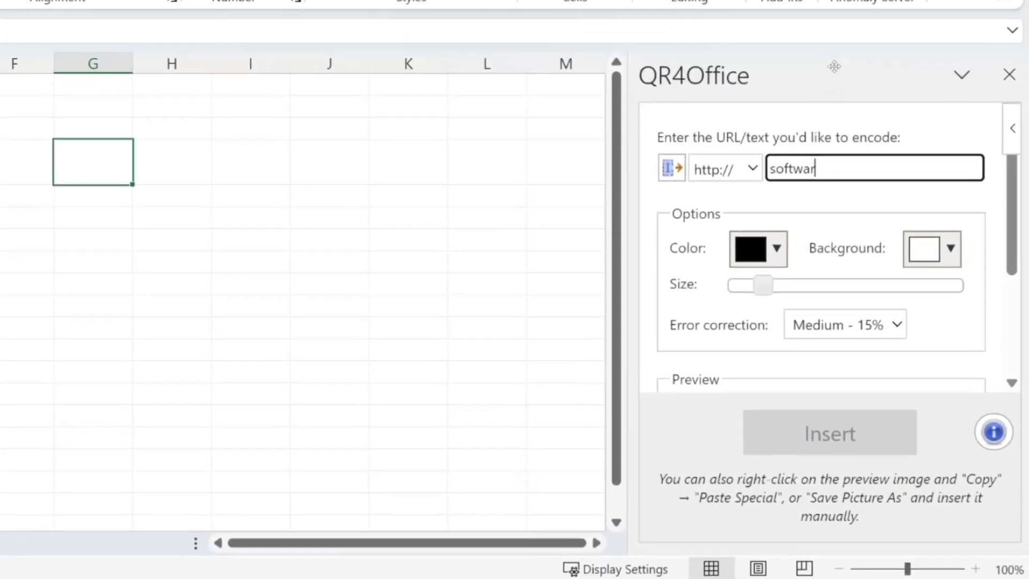
Step: Enter softwarekeep.com, colour the QR code blue and scroll to its preview
text(ekeep.com)
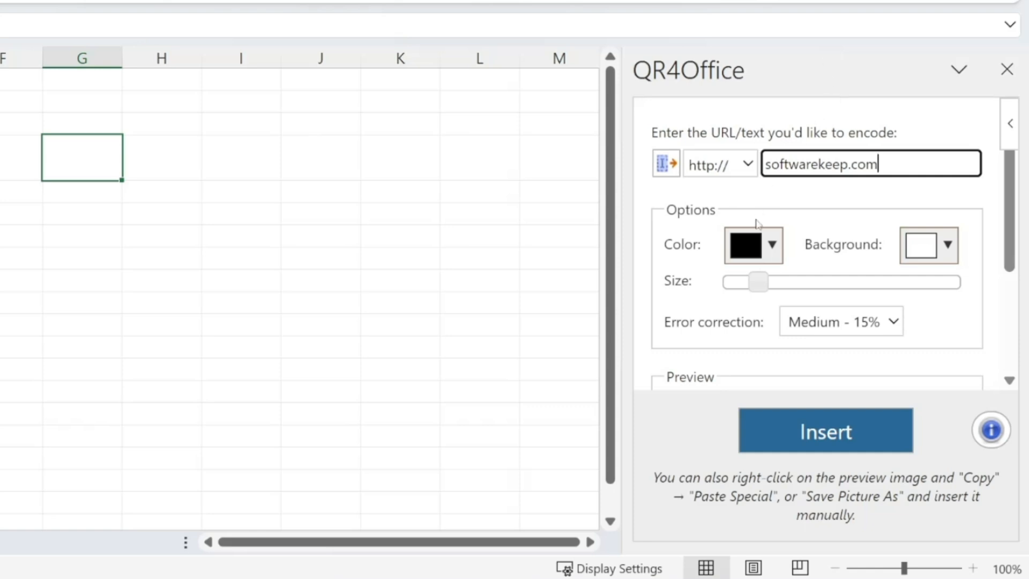
click(773, 245)
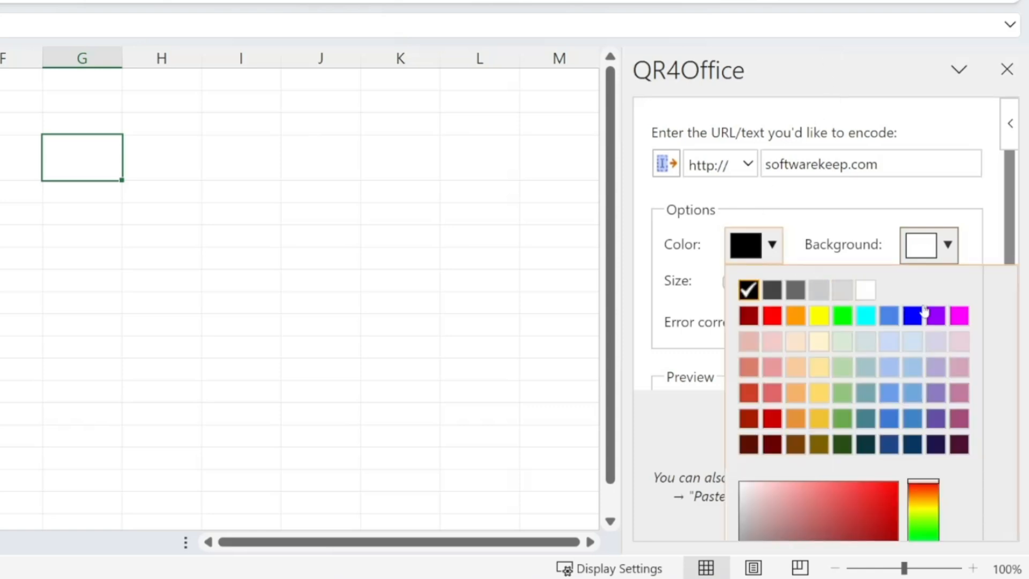
click(890, 315)
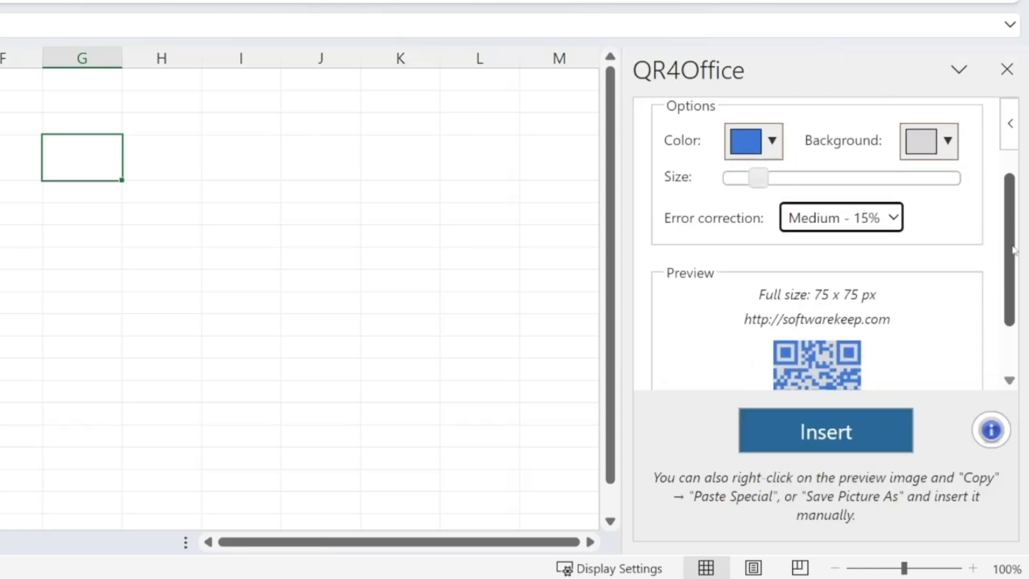
scroll(down, 3)
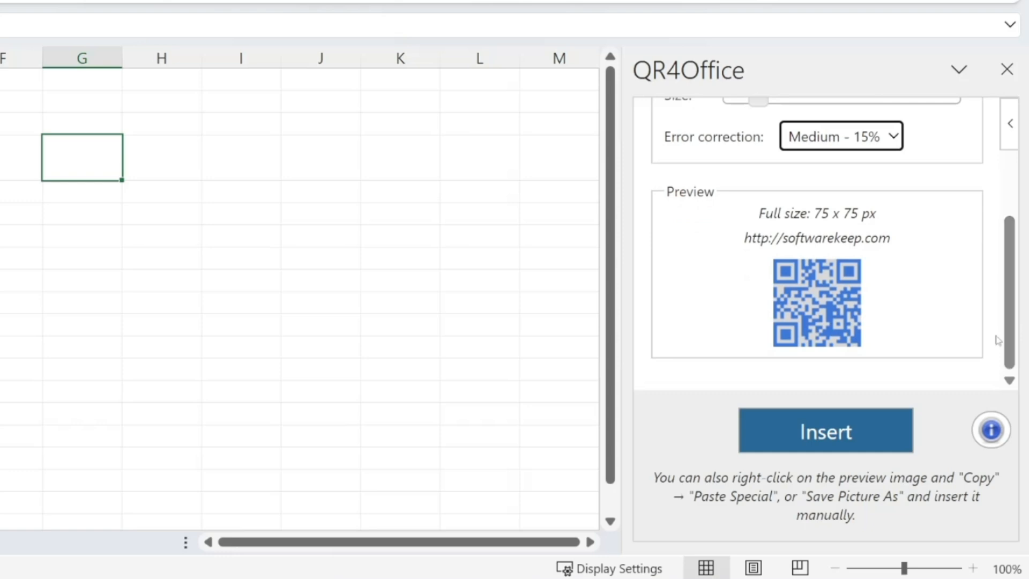
click(826, 431)
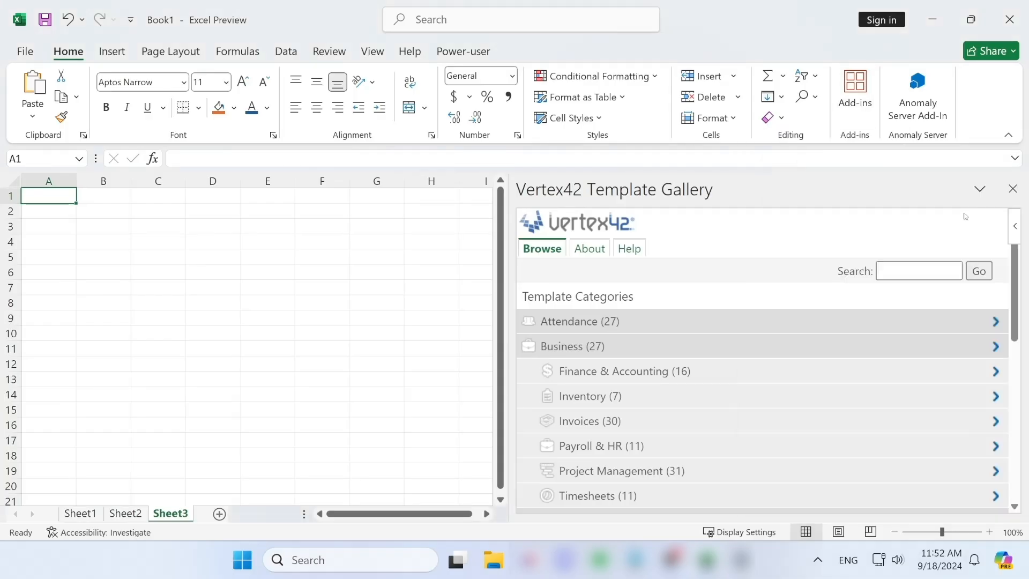
Step: Browse the Budgets templates, go back to the categories and open Letters & Resumes
scroll(down, 3)
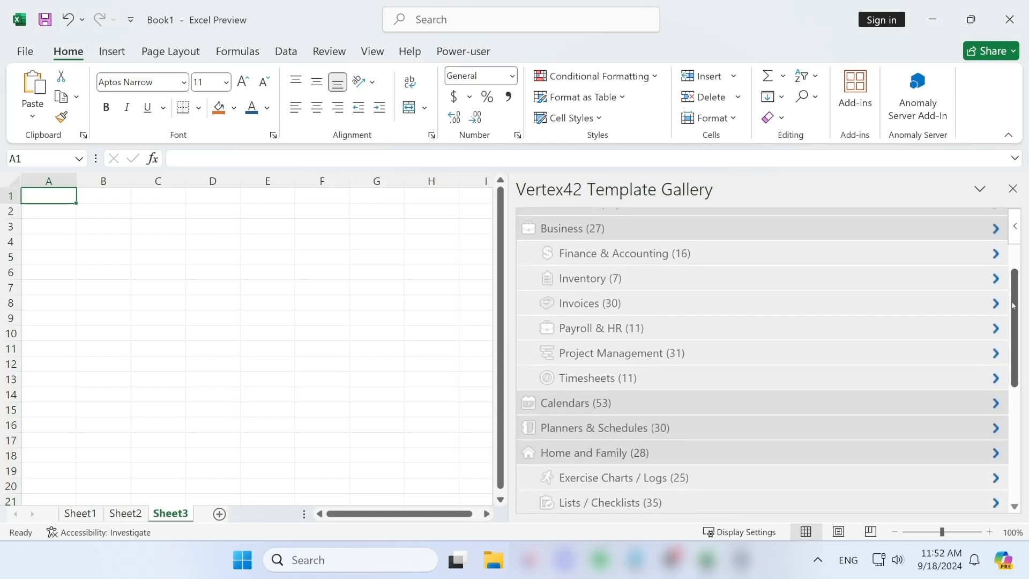
scroll(down, 3)
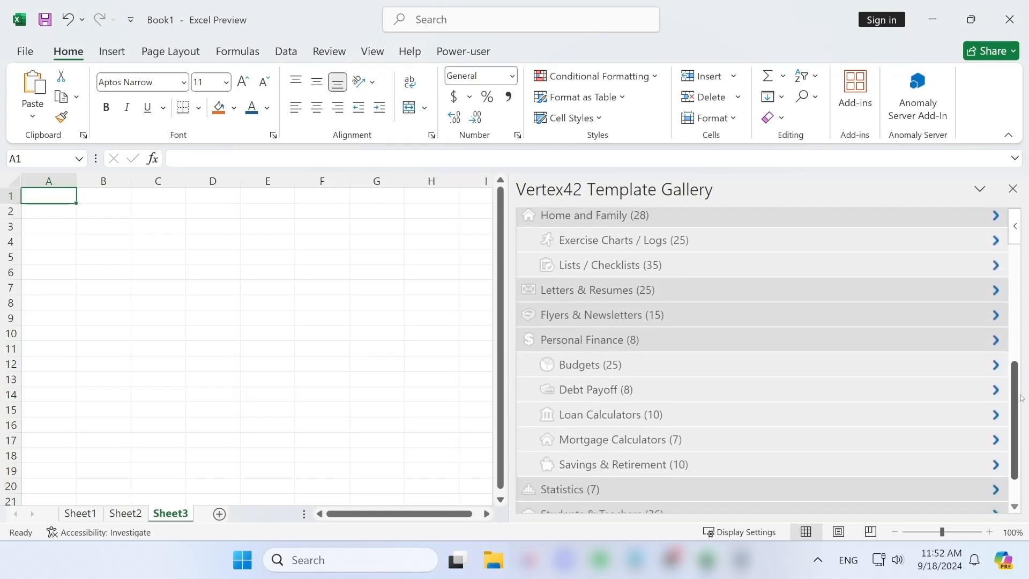
scroll(up, 3)
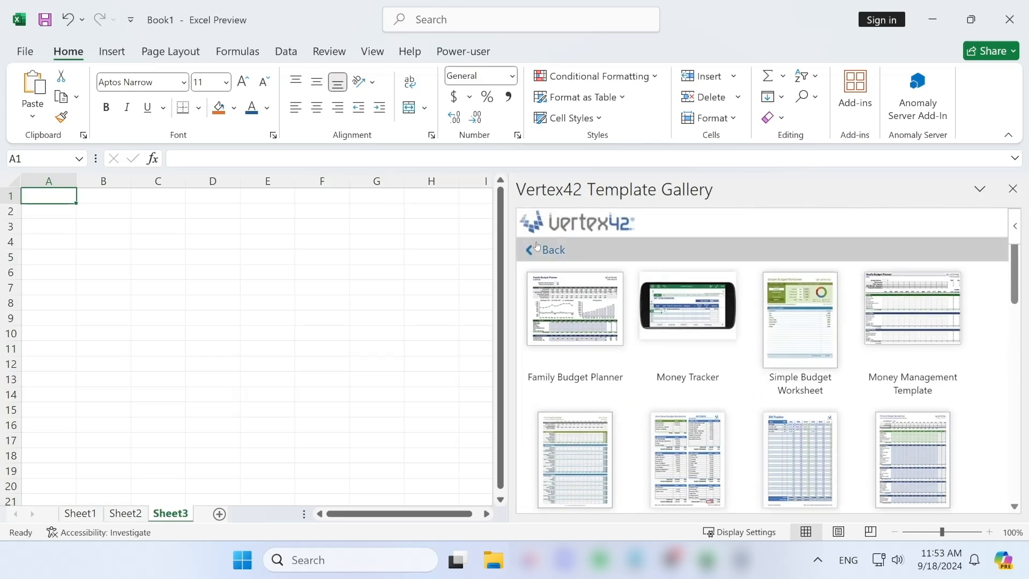
click(550, 249)
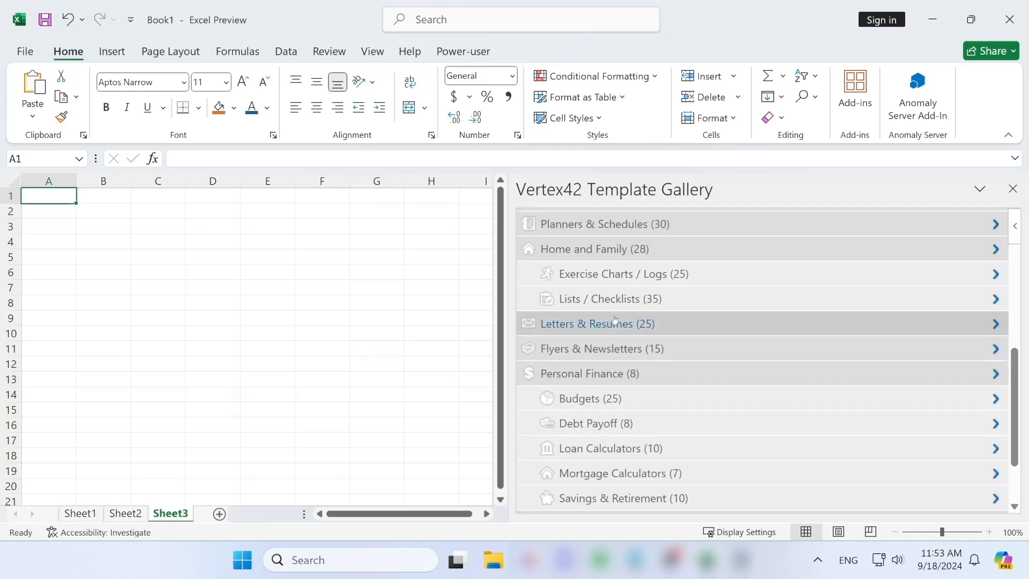
click(595, 323)
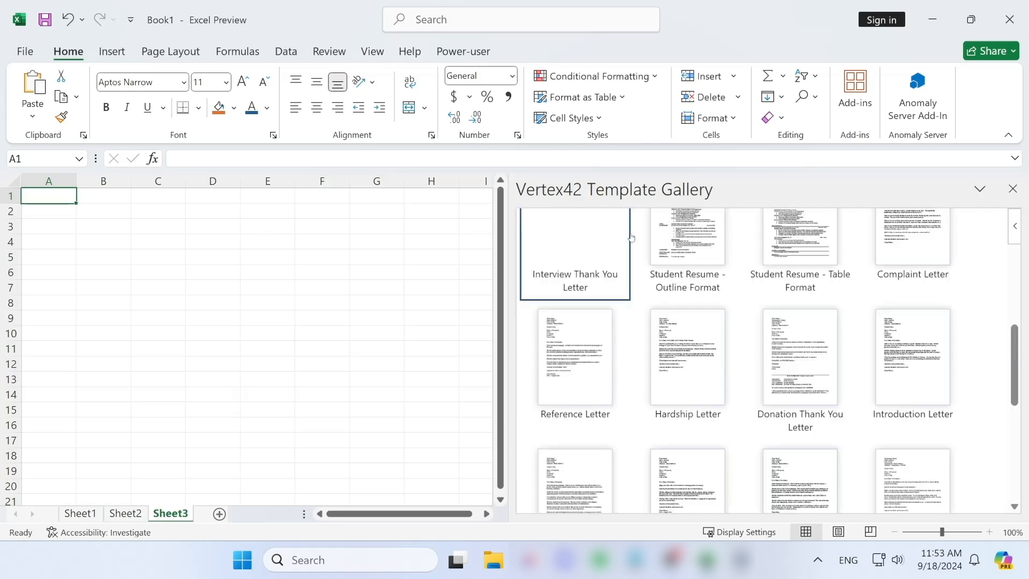